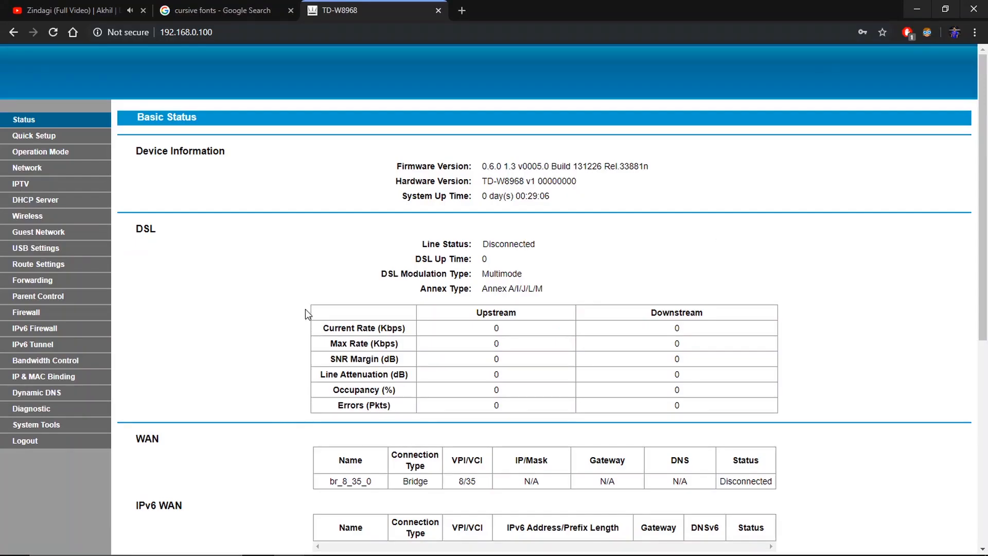
mouse_move(36, 424)
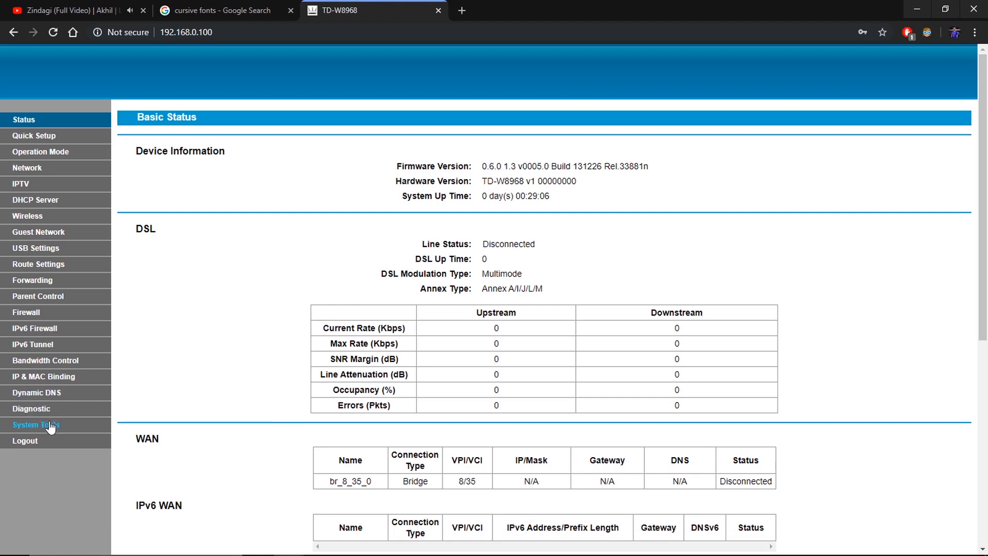
Restore the slave router to factory defaults from System Tools > Factory Defaults
click(36, 424)
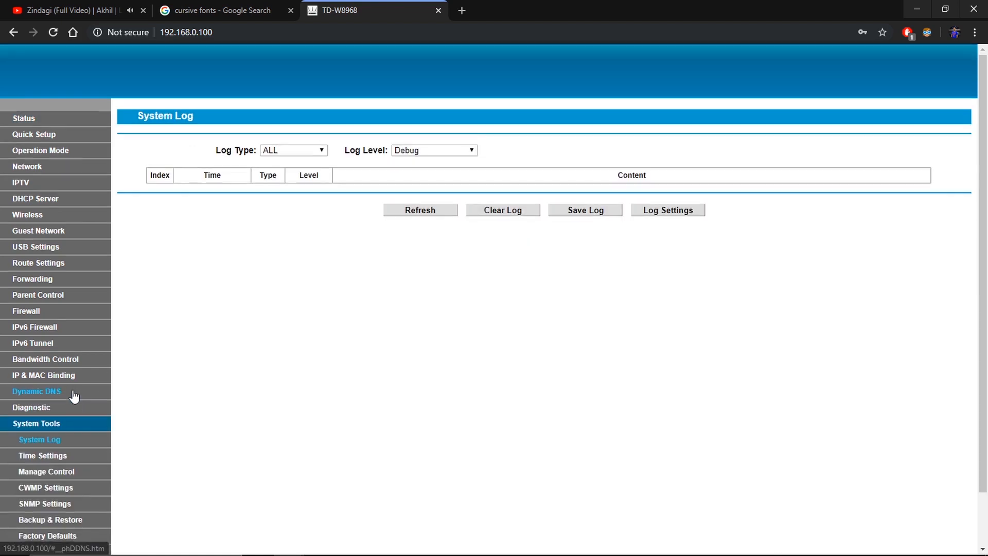
scroll(down, 3)
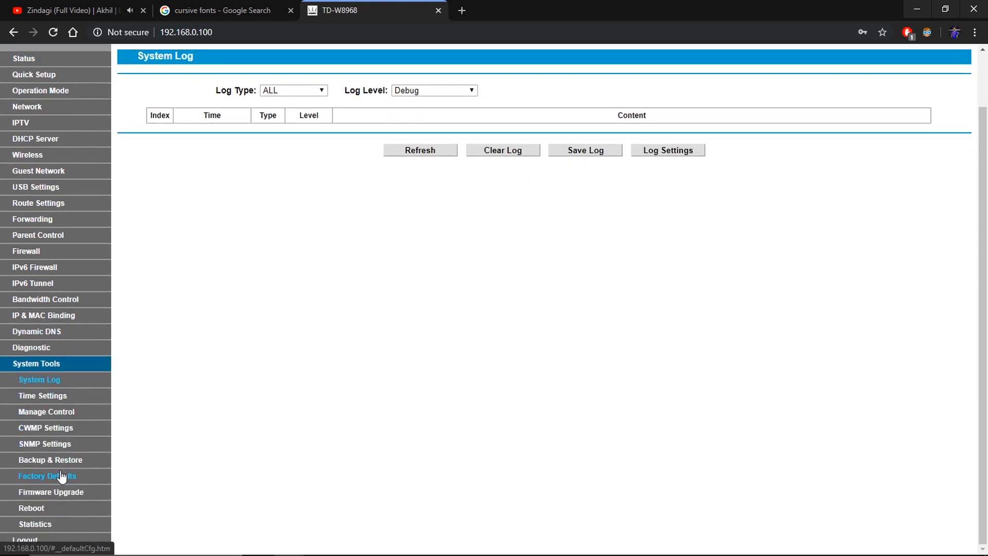
click(47, 475)
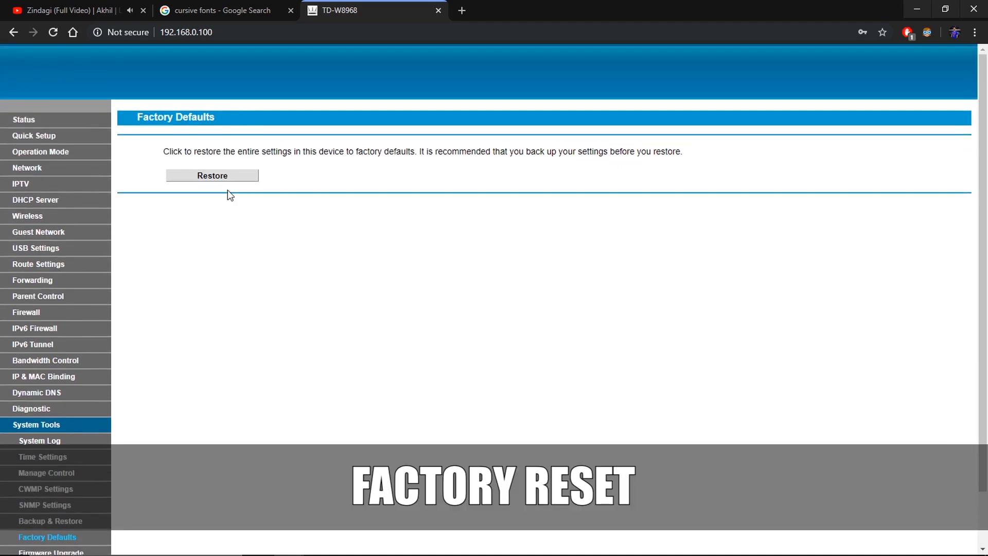
mouse_move(213, 179)
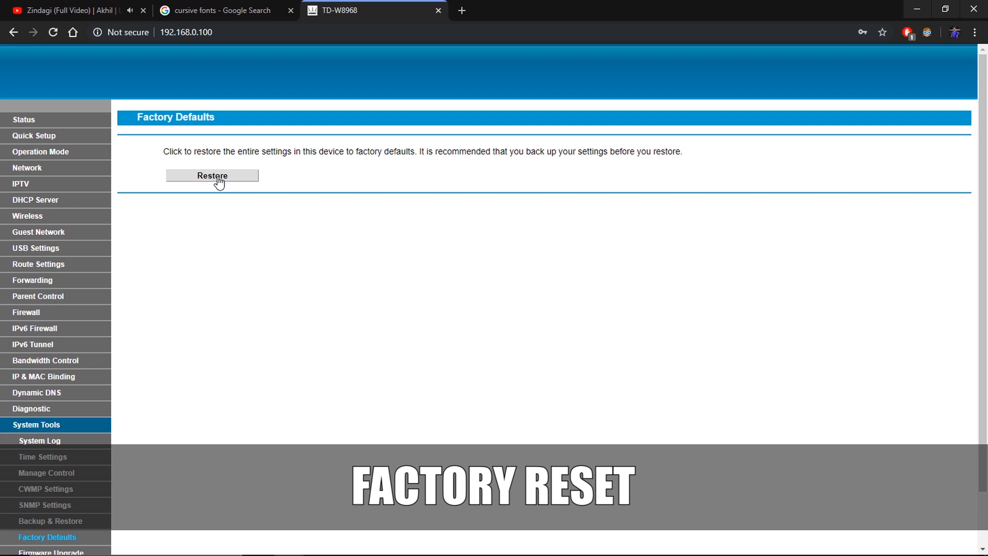
click(212, 175)
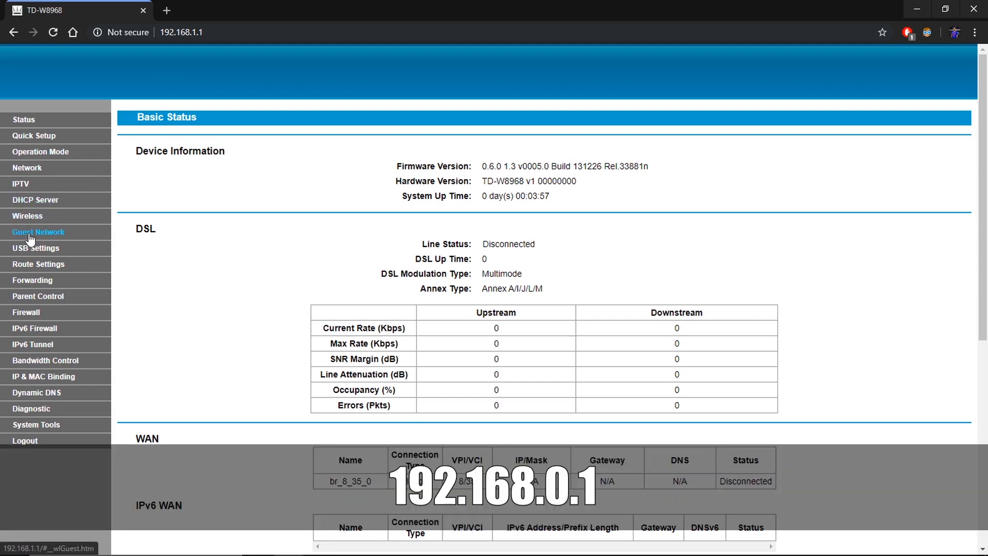
mouse_move(20, 183)
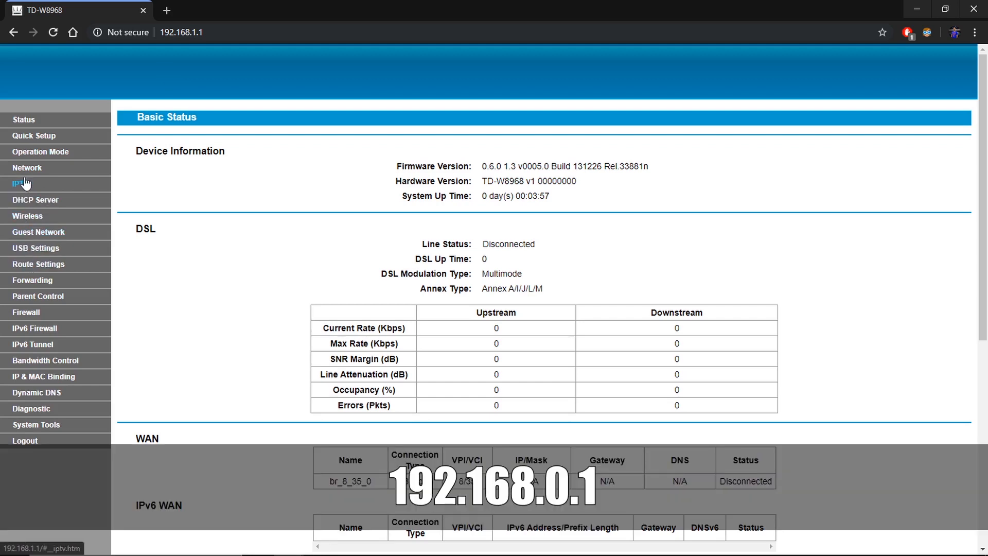
Set the LAN IP address to 192.168.0.100 under Network > LAN and save
click(28, 168)
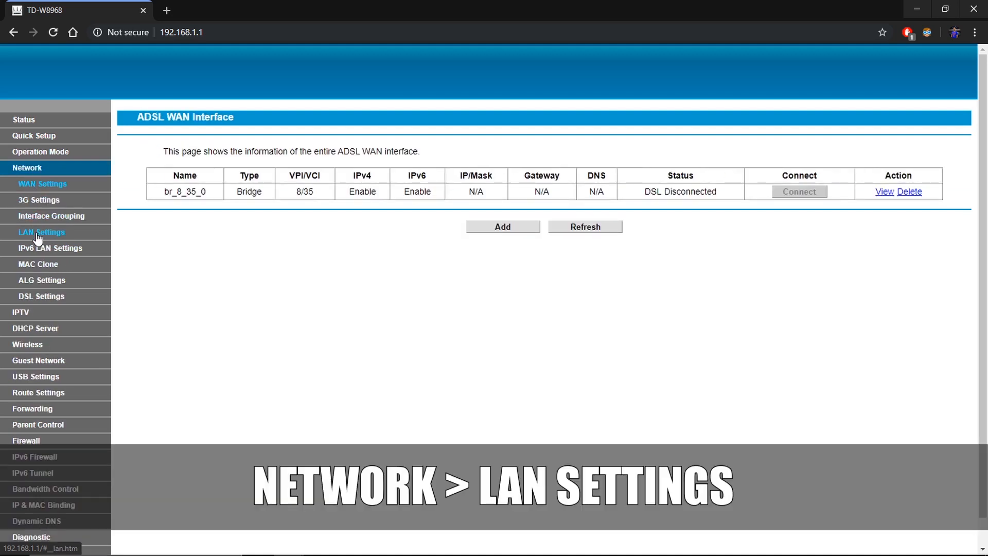
click(41, 232)
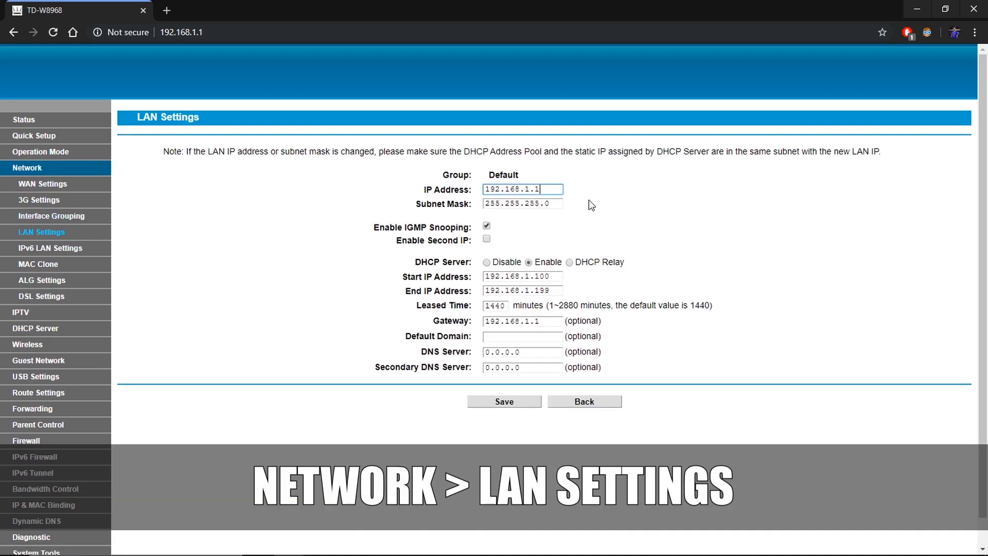
text(192.168.0)
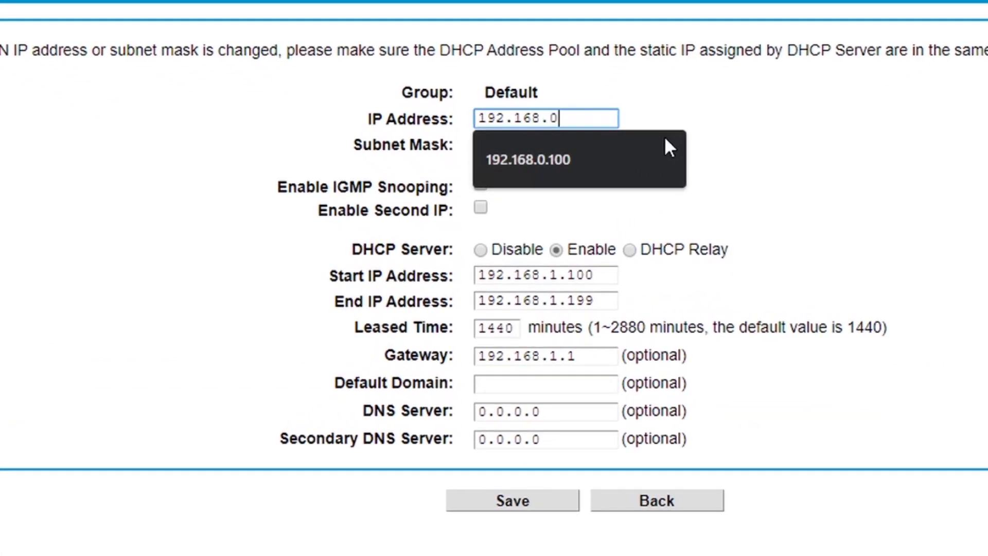
click(528, 160)
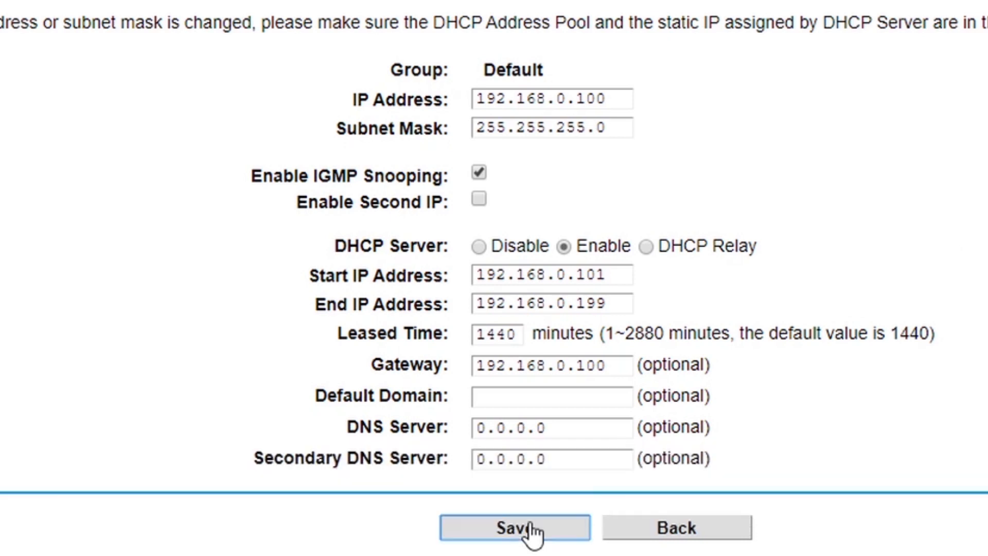
click(513, 527)
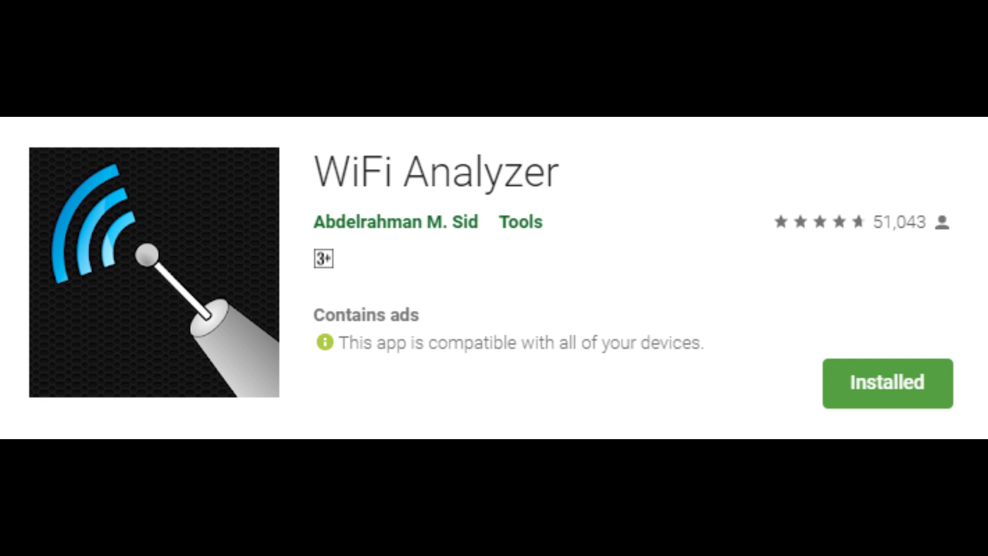
Open the WiFi Analyzer listing in the Play Store
click(886, 382)
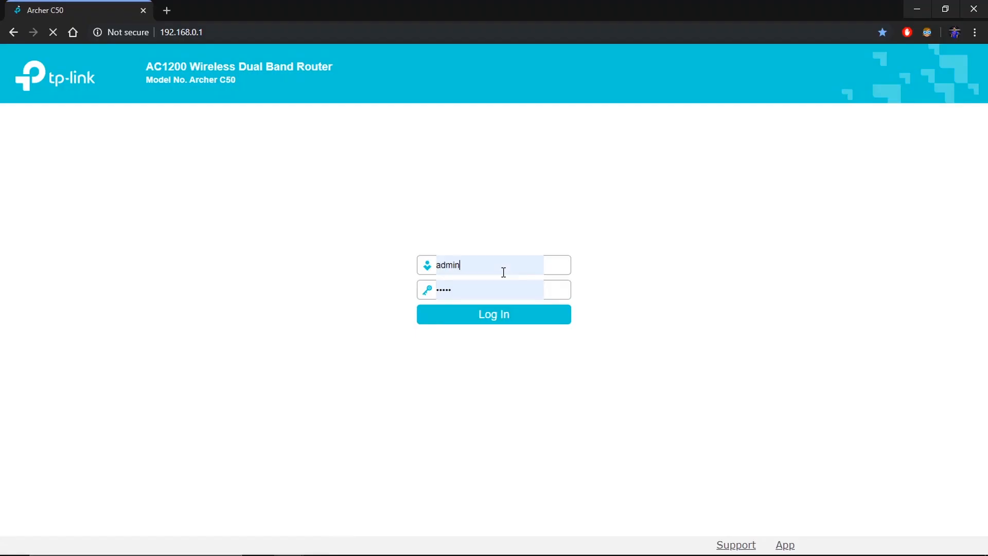
Log into the Archer C50 master and view its 2.4GHz wireless channel
click(493, 314)
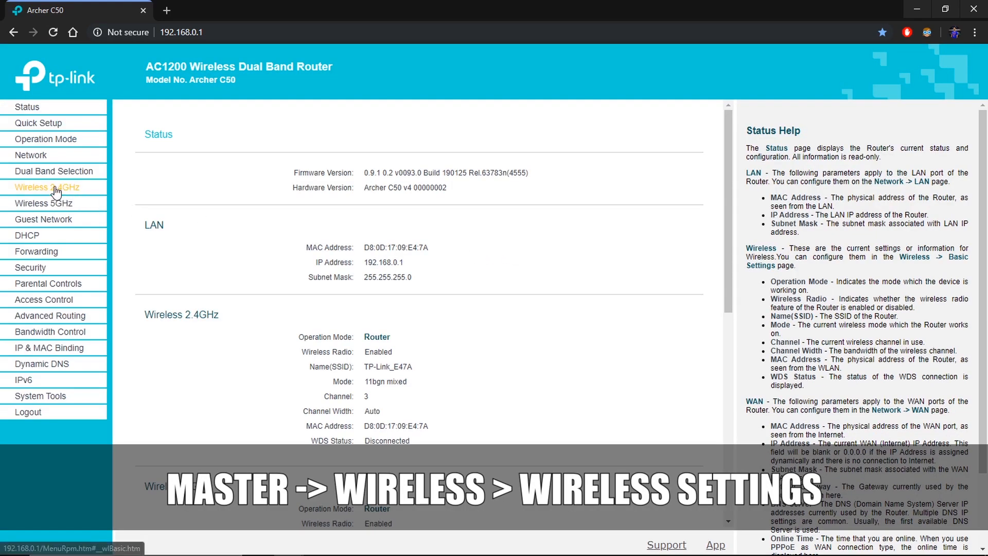
click(47, 187)
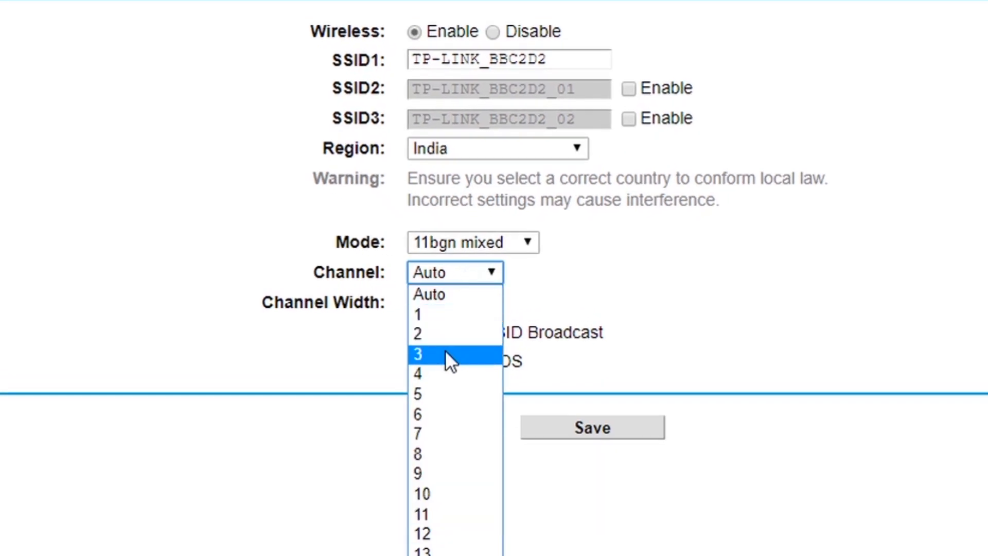
Set channel 3 and save a WDS bridge to TP-Link_E47A using WPA2-PSK/AES
click(418, 353)
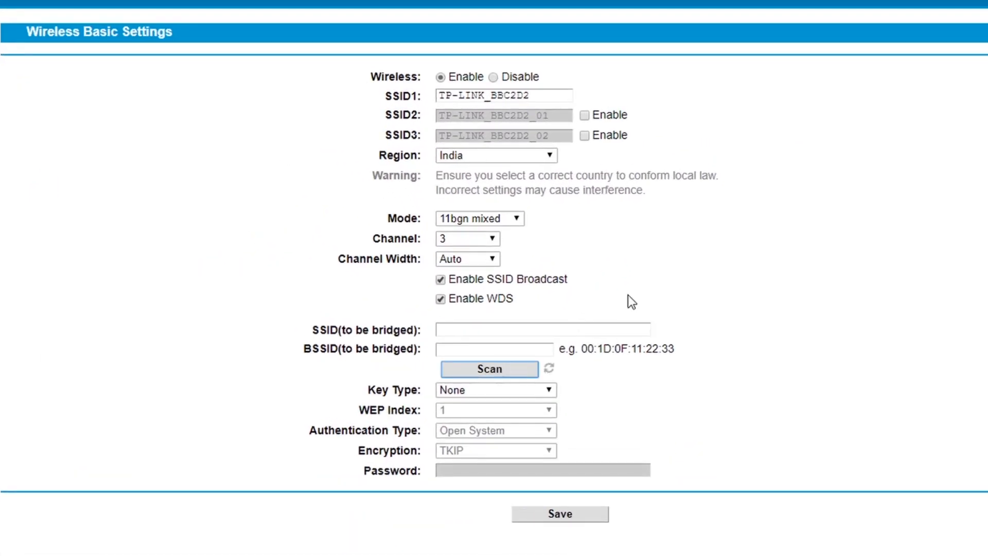
click(488, 368)
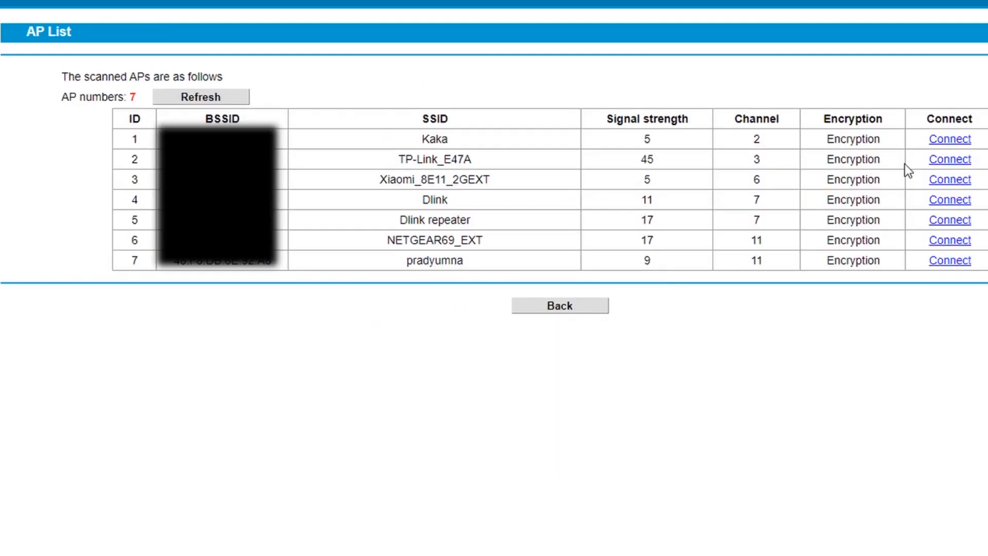
click(949, 159)
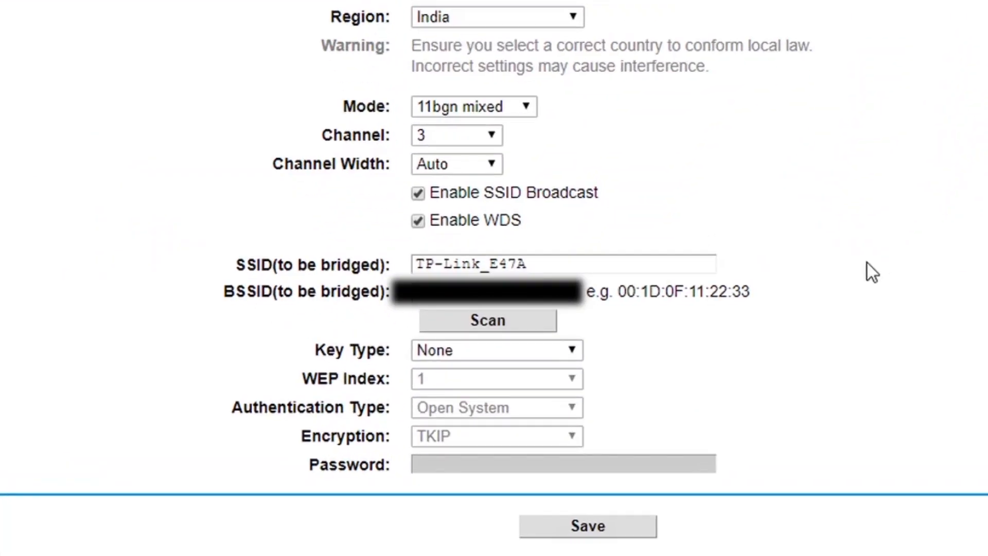
click(496, 350)
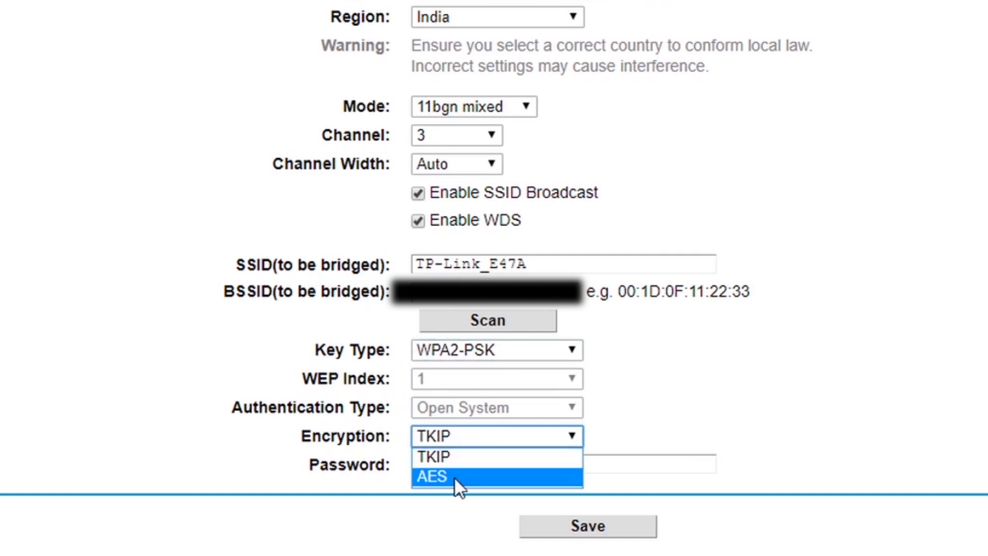
click(432, 475)
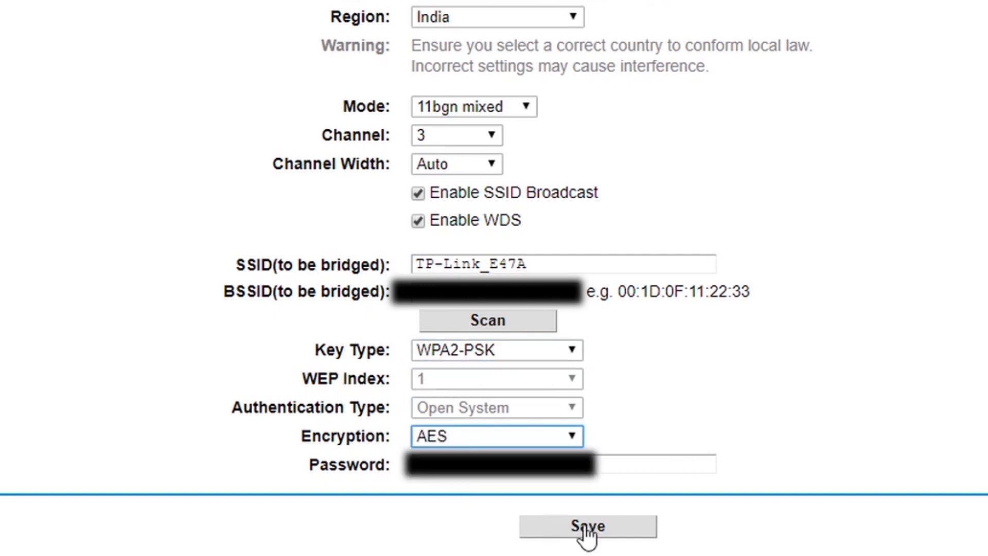
click(586, 525)
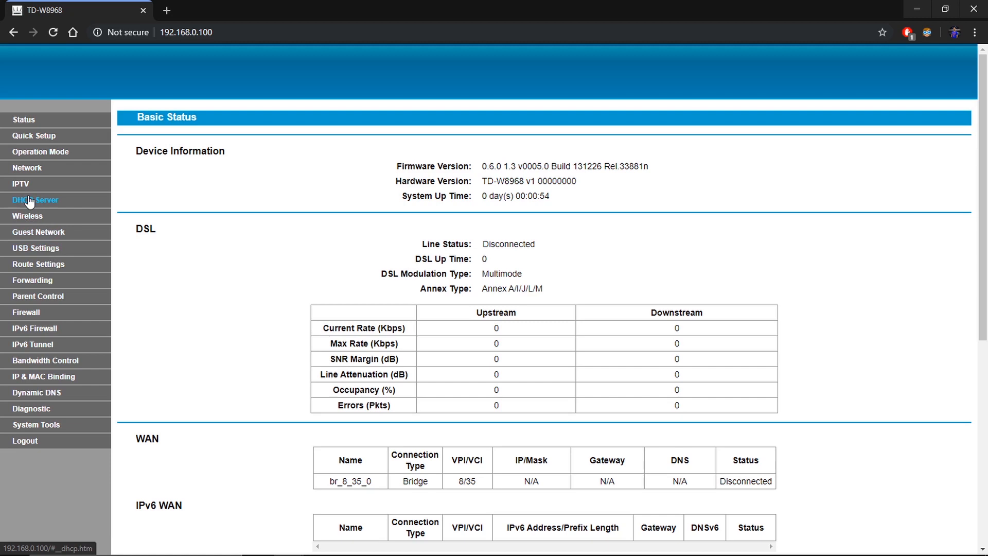
Set the slave's DHCP Server to Disable and save
click(35, 199)
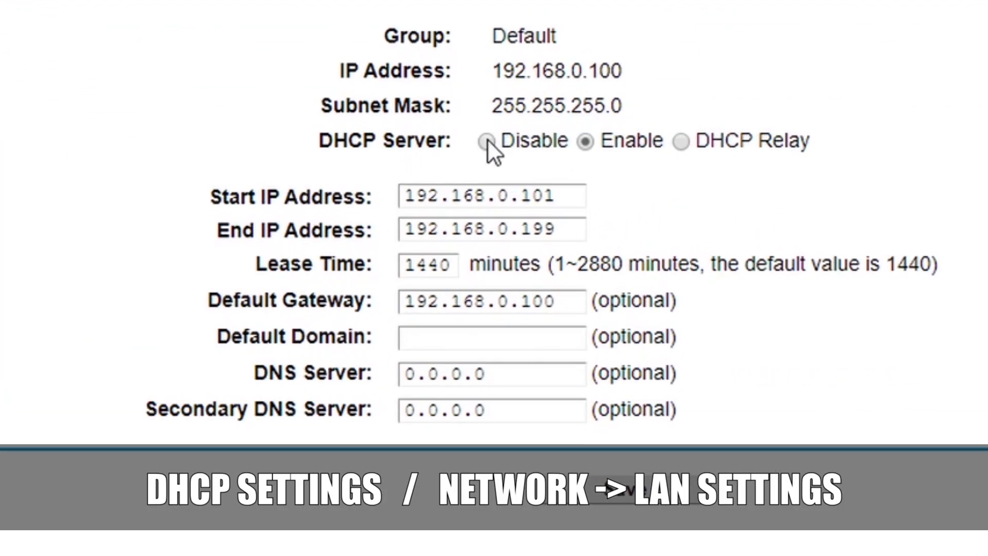
click(489, 140)
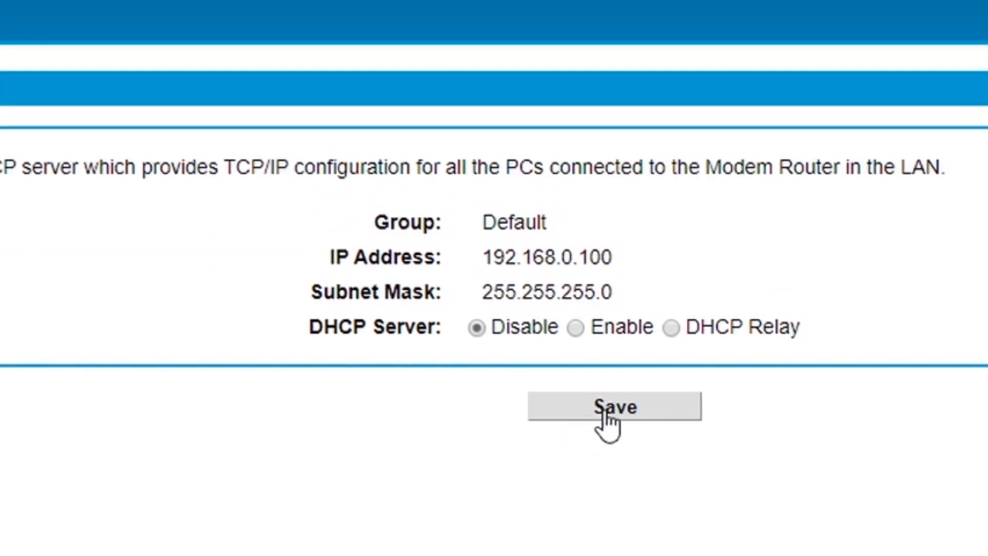
click(615, 406)
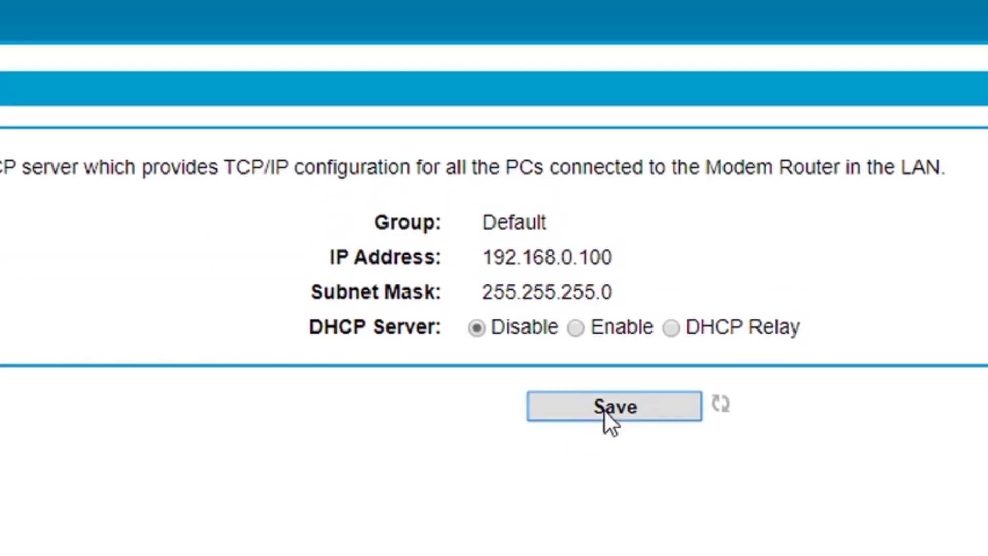
mouse_move(224, 526)
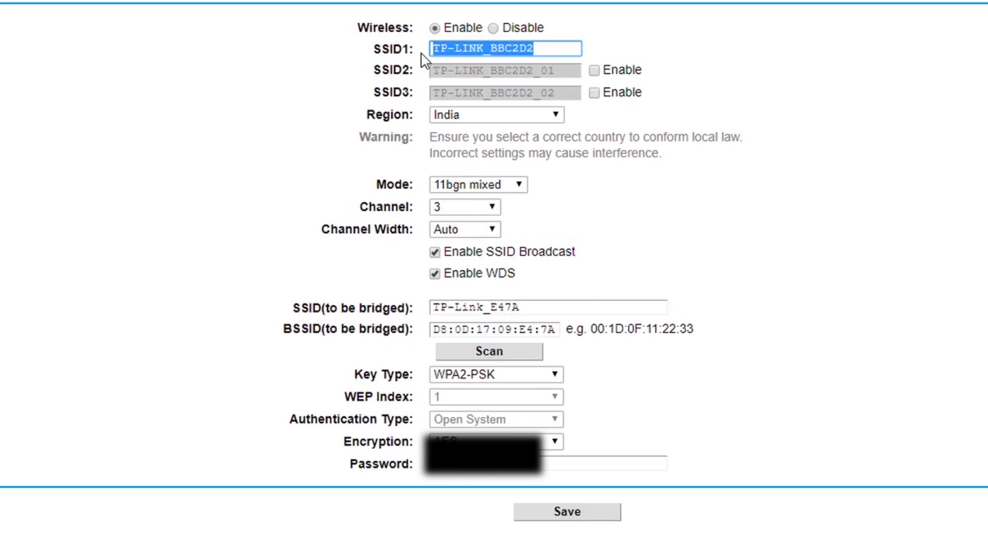
Change the SSID to 'TP-Link_E47A' and save the wireless settings
text(T)
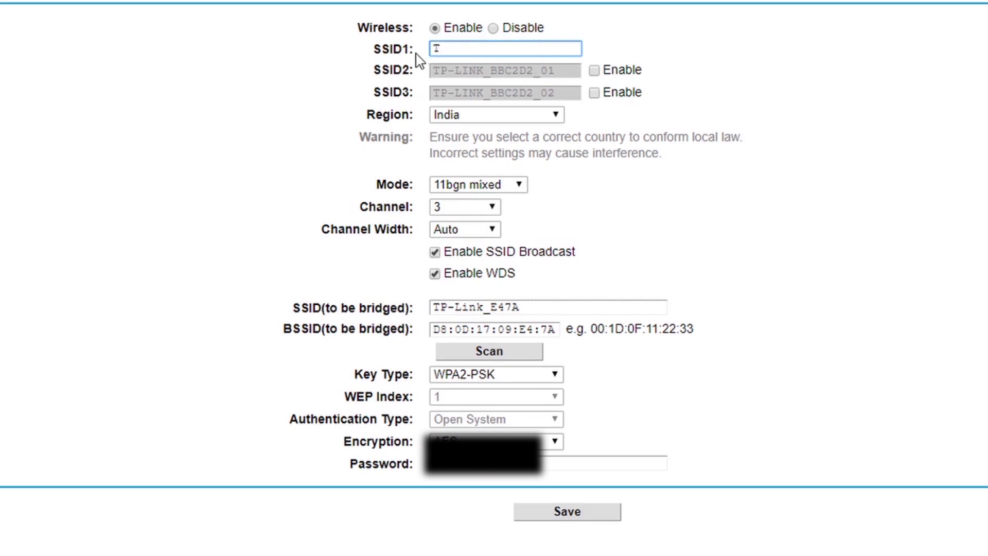
text(P-)
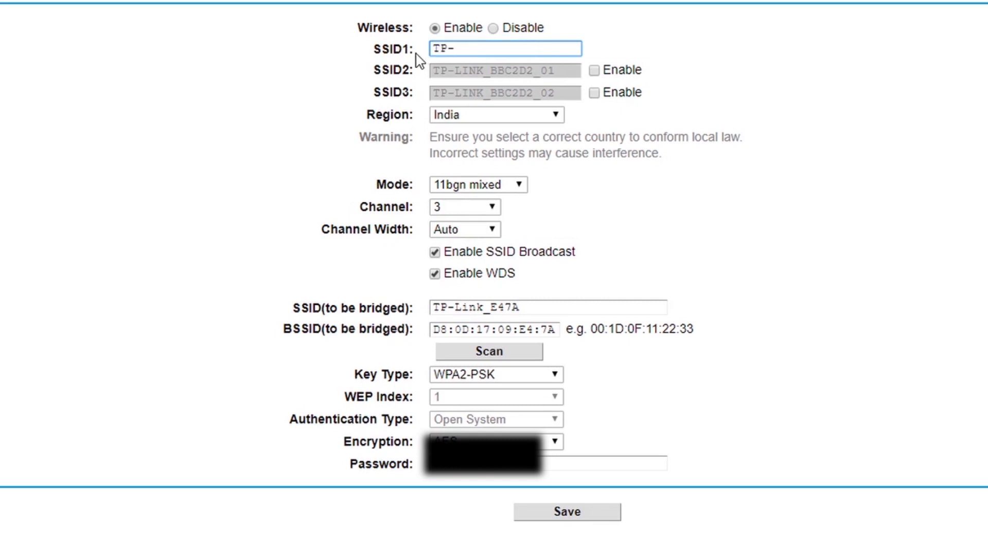
text(Link_)
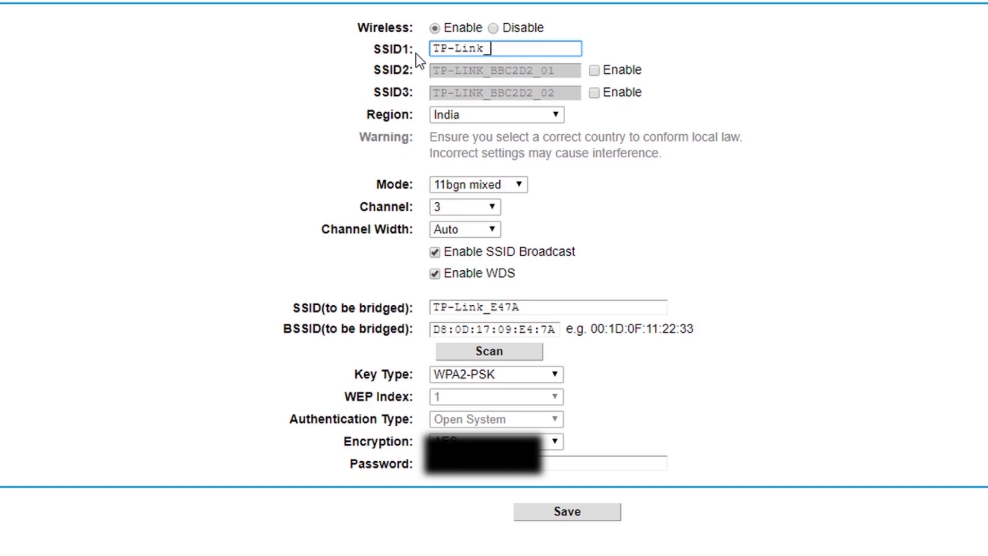
text(E47)
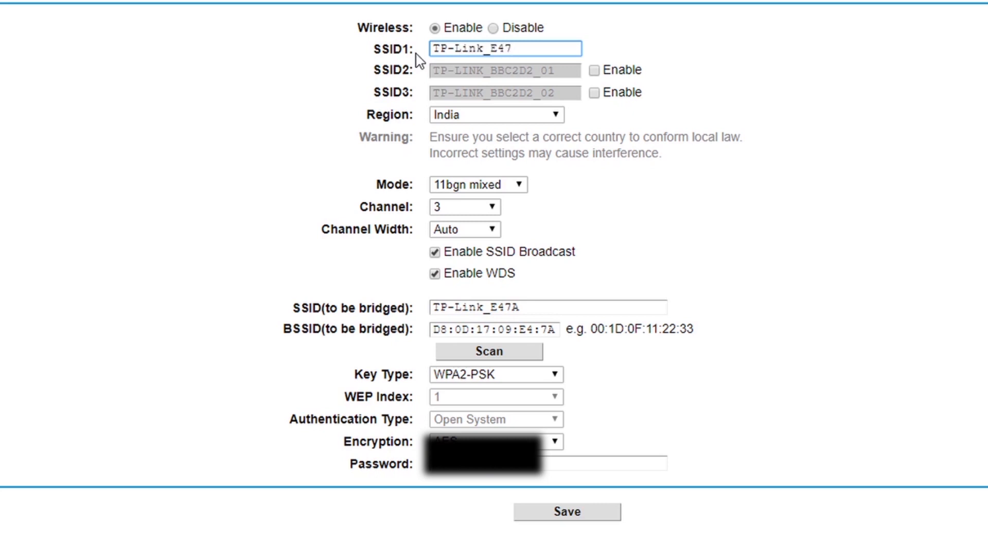
text(A)
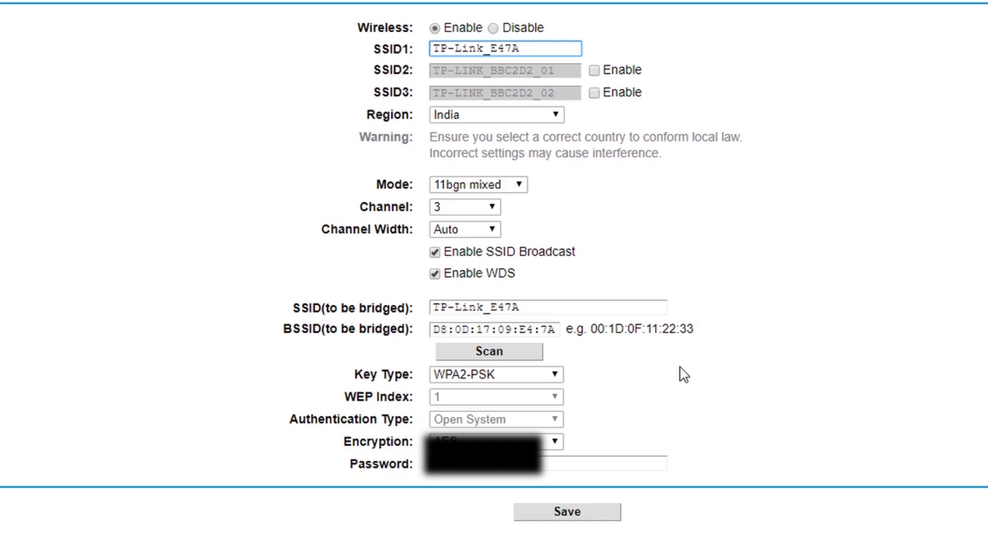
click(565, 511)
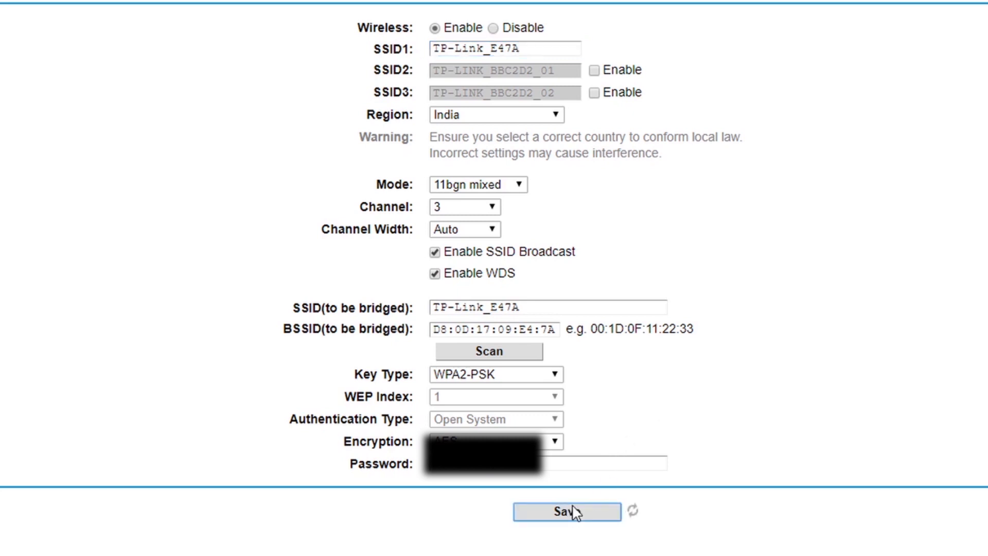